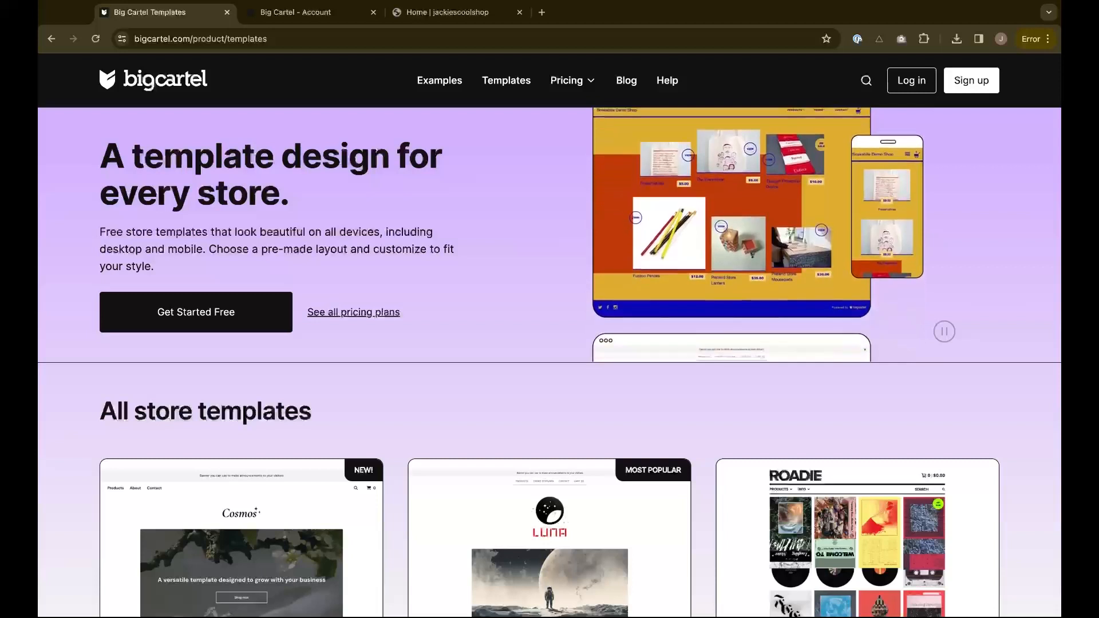
Bring up the Big Cartel account page showing the shop design section with the Luna theme
click(311, 11)
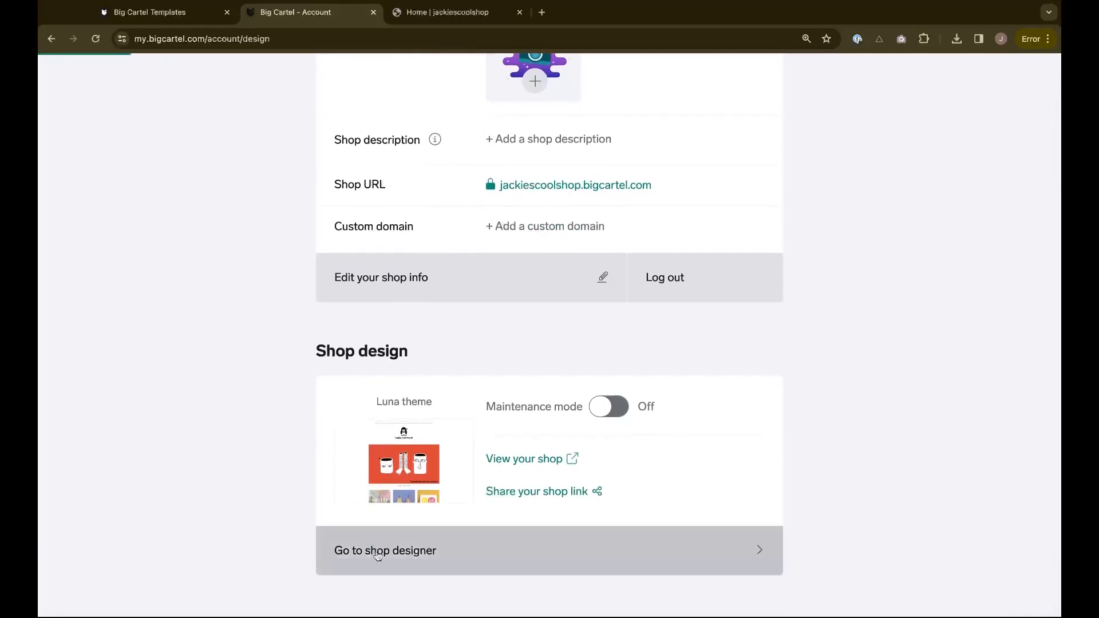
Enter the shop designer and scroll through header image, slideshow, colour and font settings
click(384, 550)
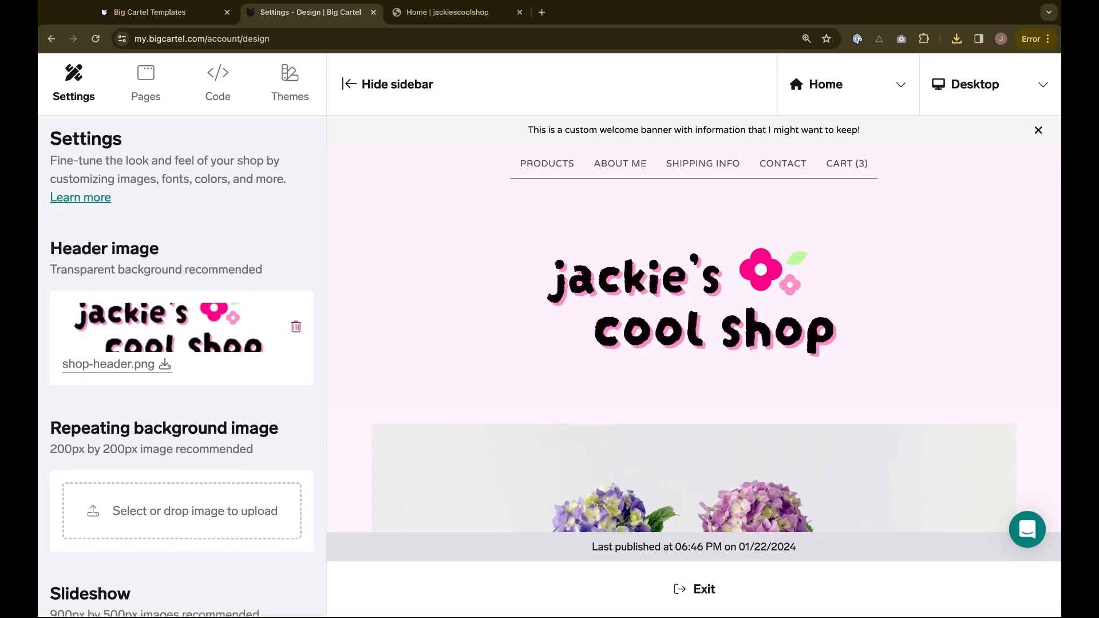
scroll(down, 3)
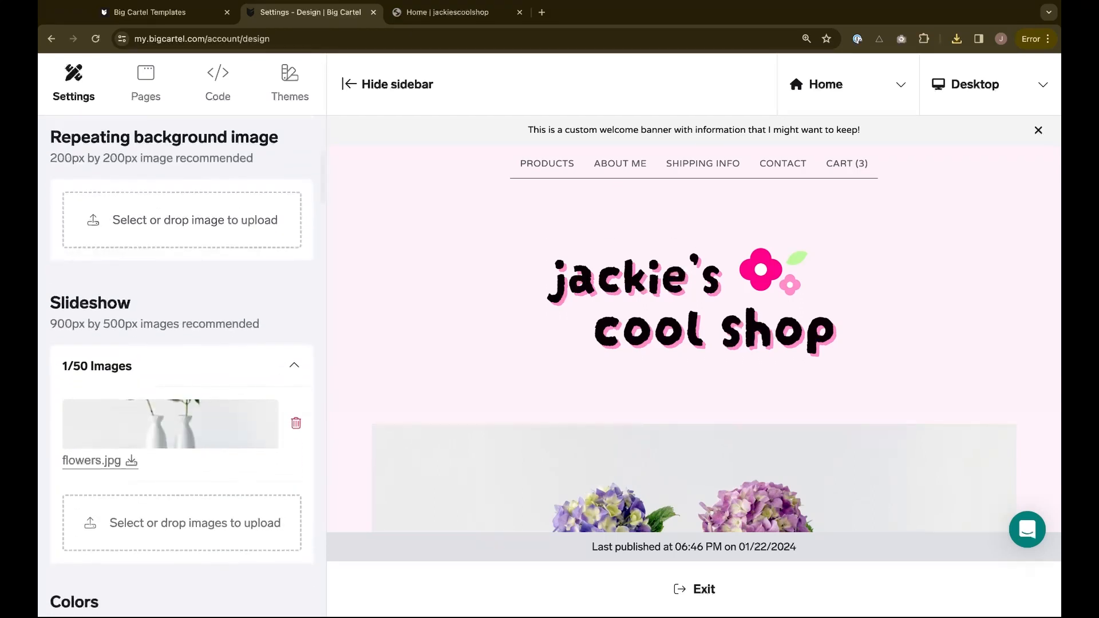
scroll(down, 3)
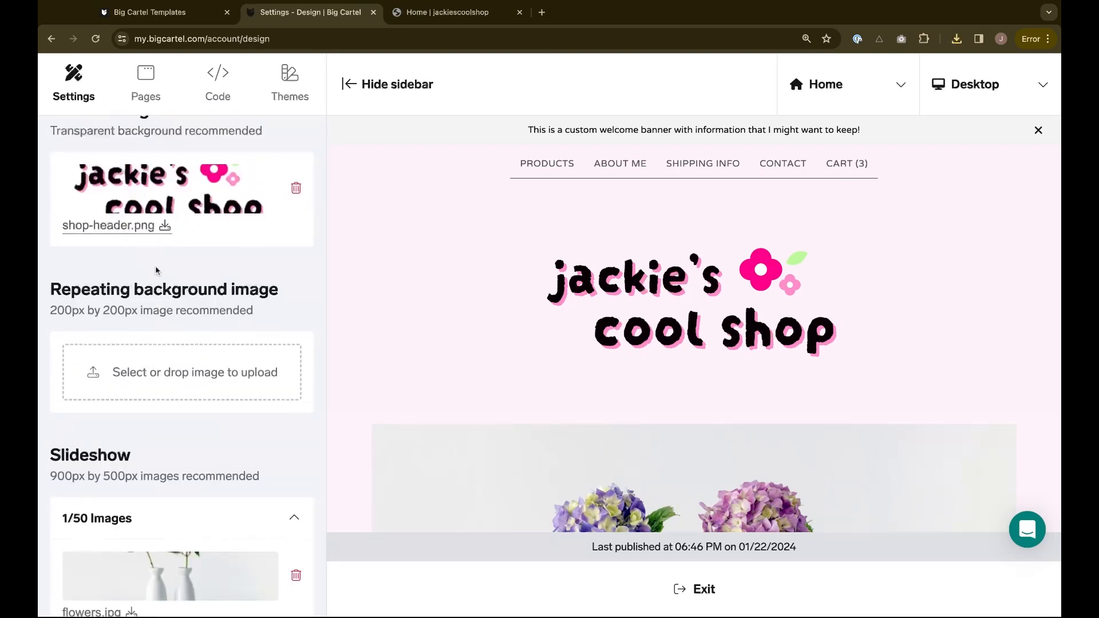
scroll(down, 3)
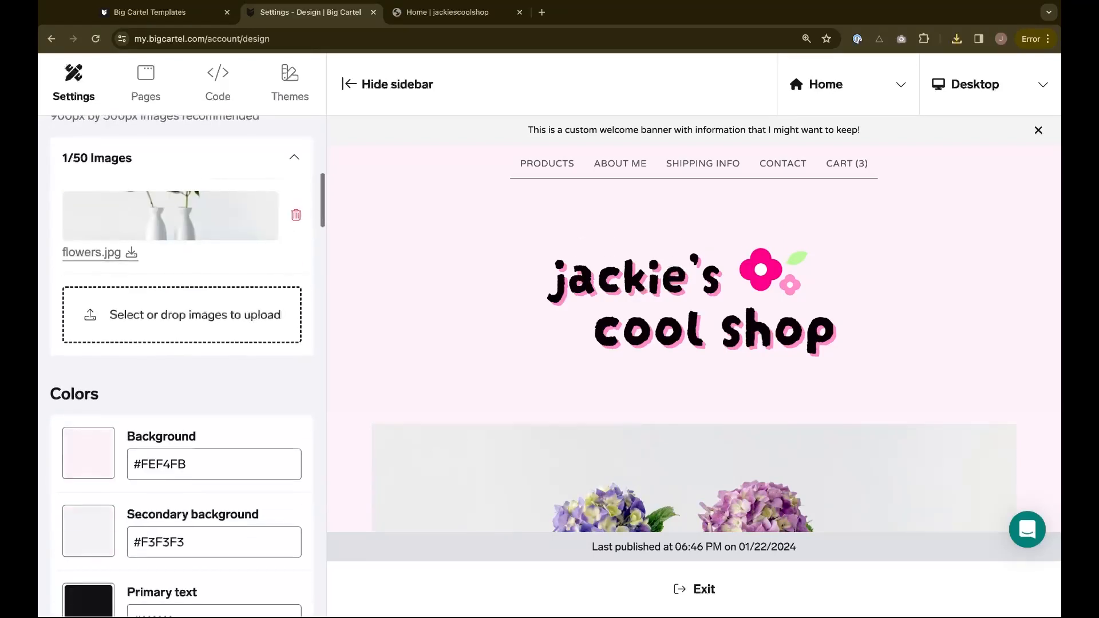
scroll(down, 3)
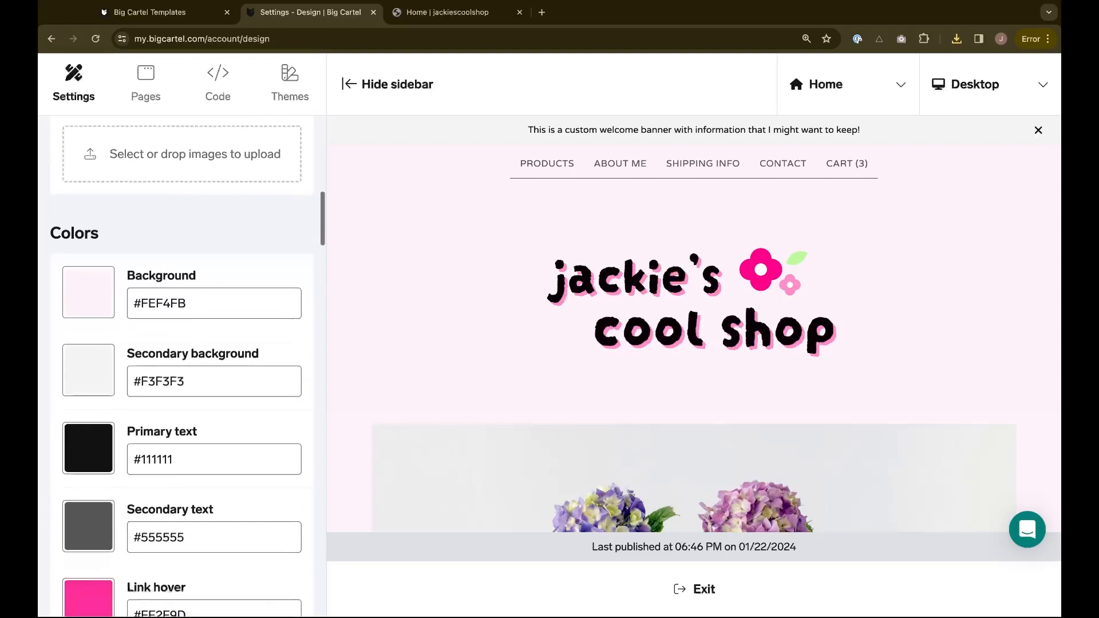
scroll(down, 3)
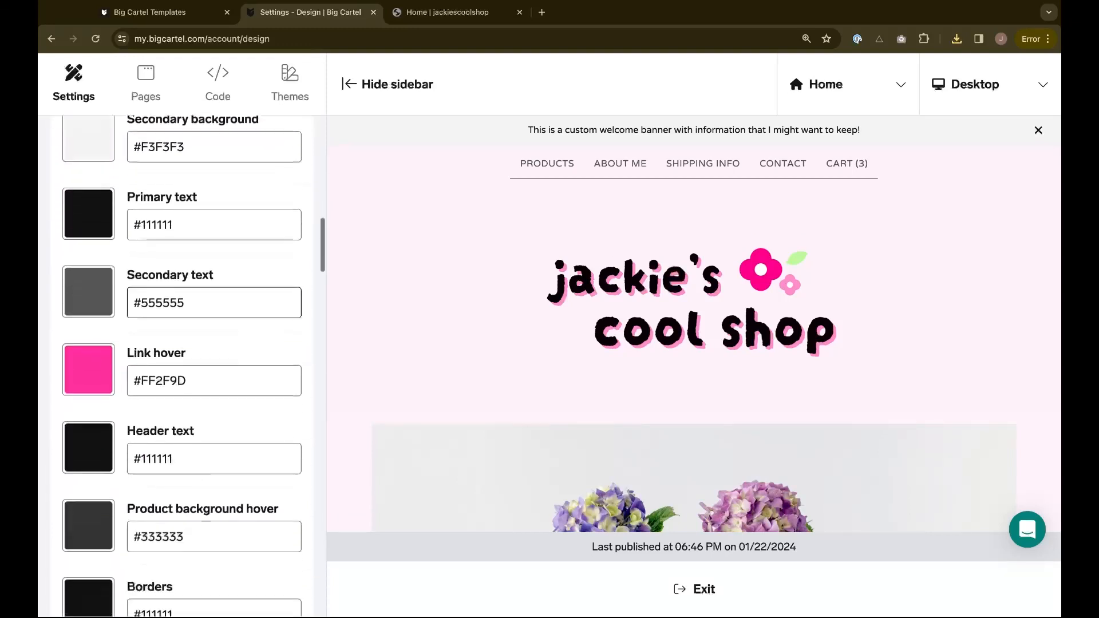
scroll(down, 3)
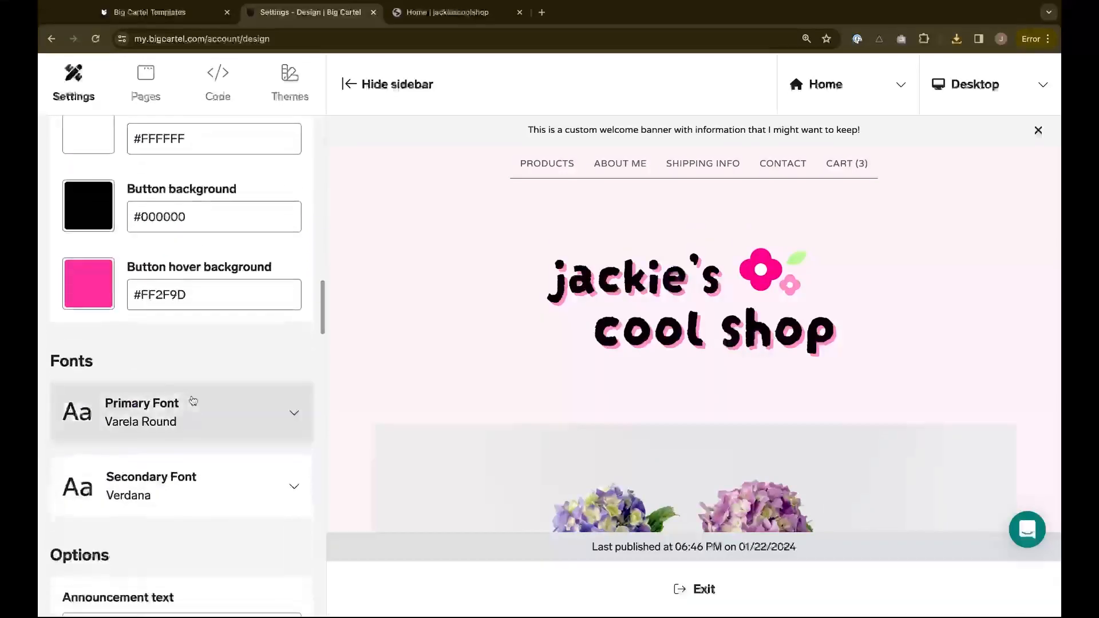
scroll(down, 3)
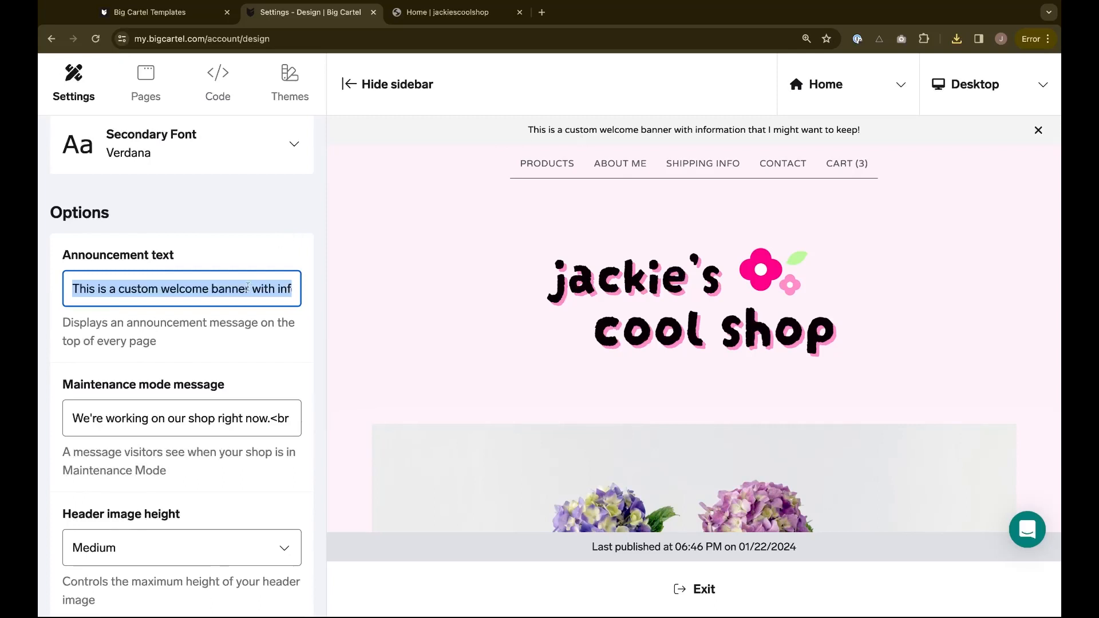
Select the announcement text to review it, then leave it unchanged
double_click(183, 289)
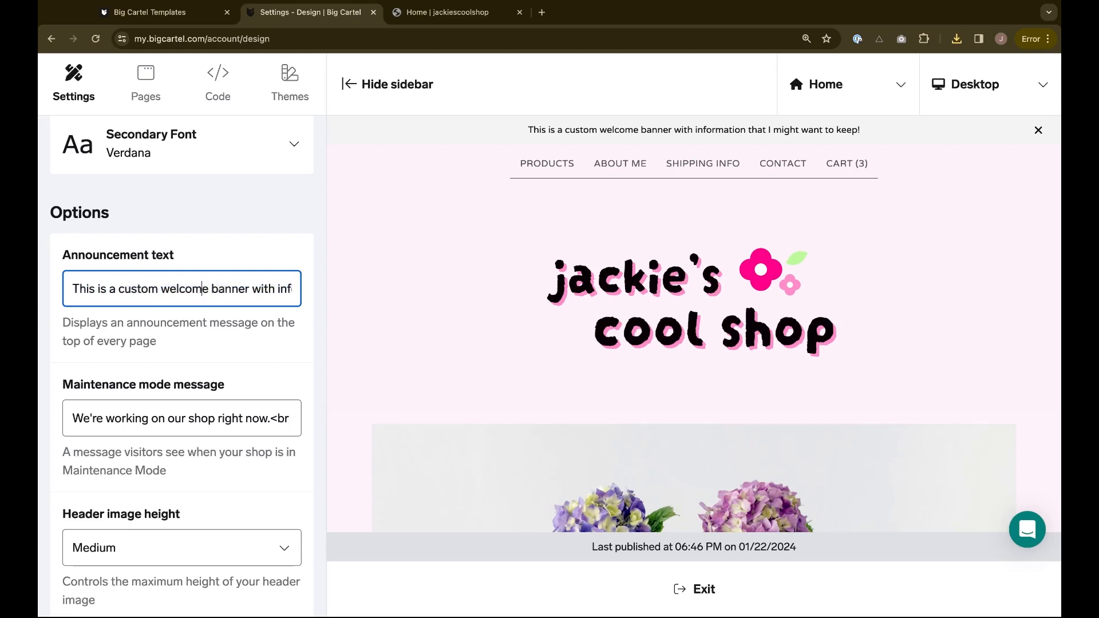
click(217, 80)
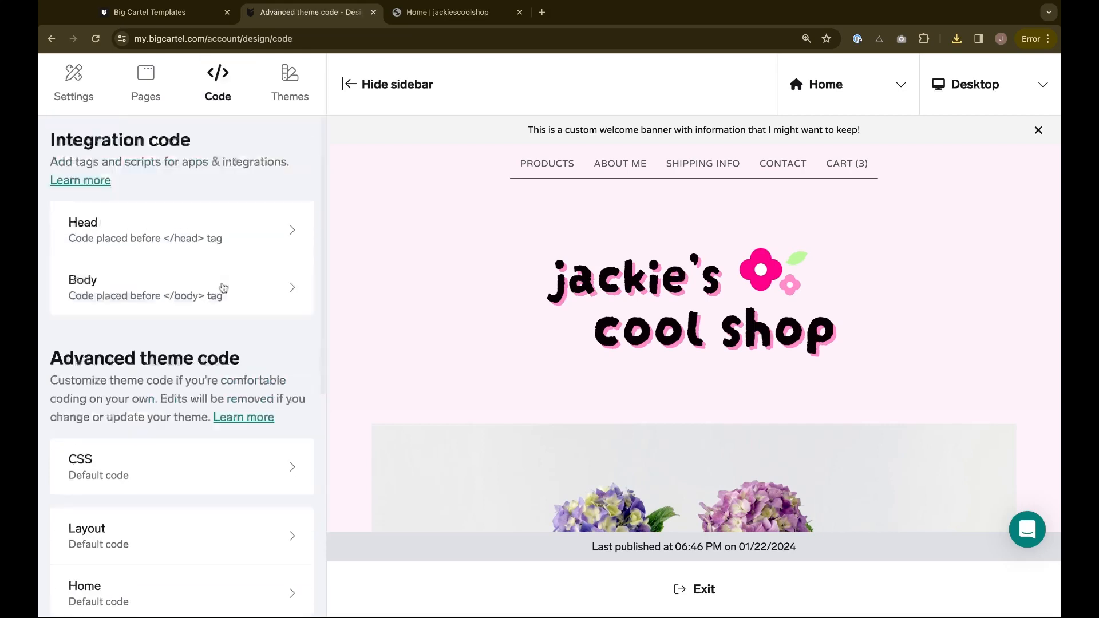
mouse_move(302, 195)
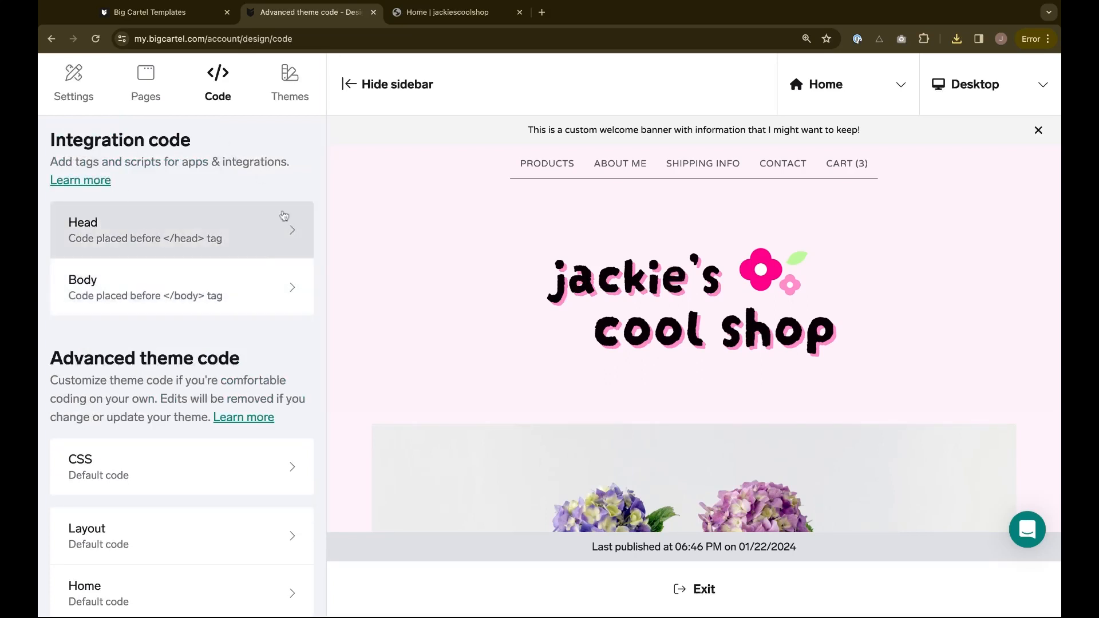
mouse_move(264, 286)
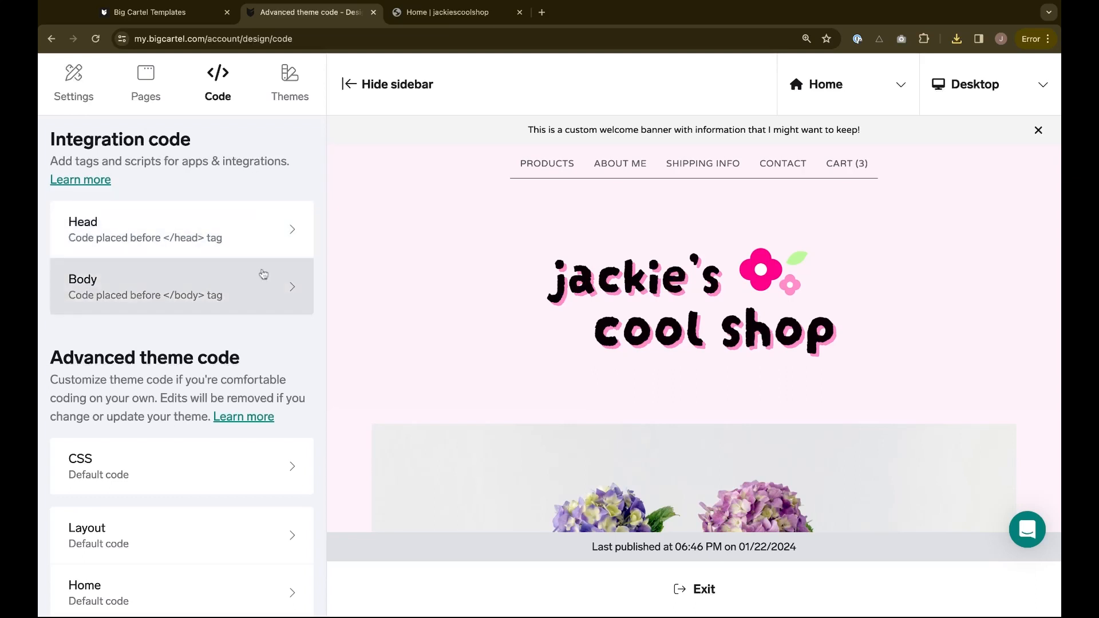
Review the integration and advanced theme code entries, then show the custom pages list
scroll(down, 3)
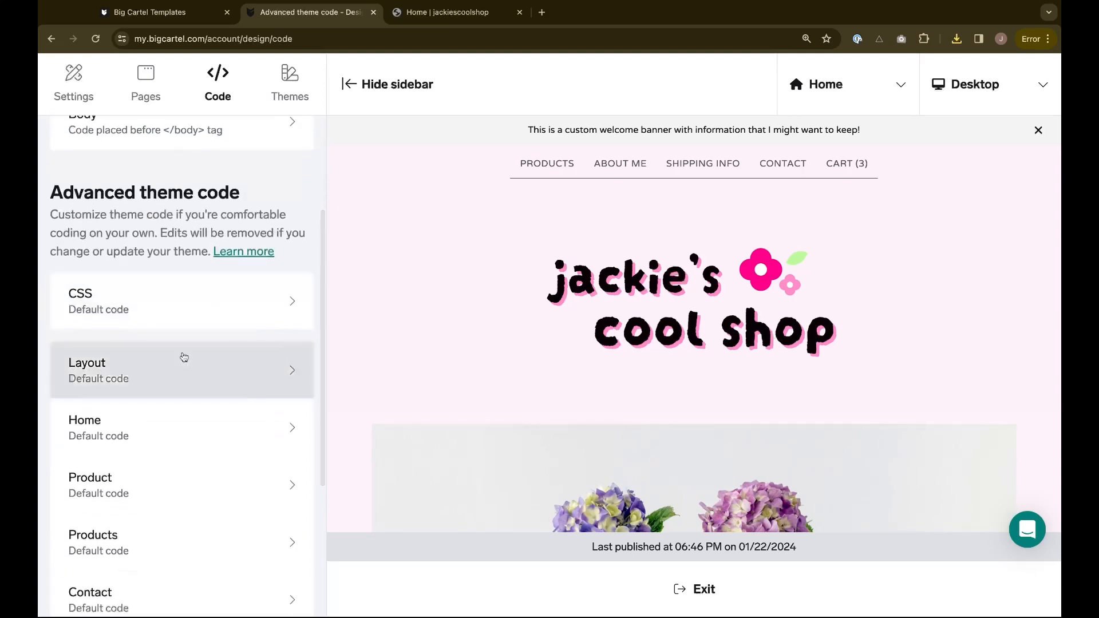
mouse_move(141, 254)
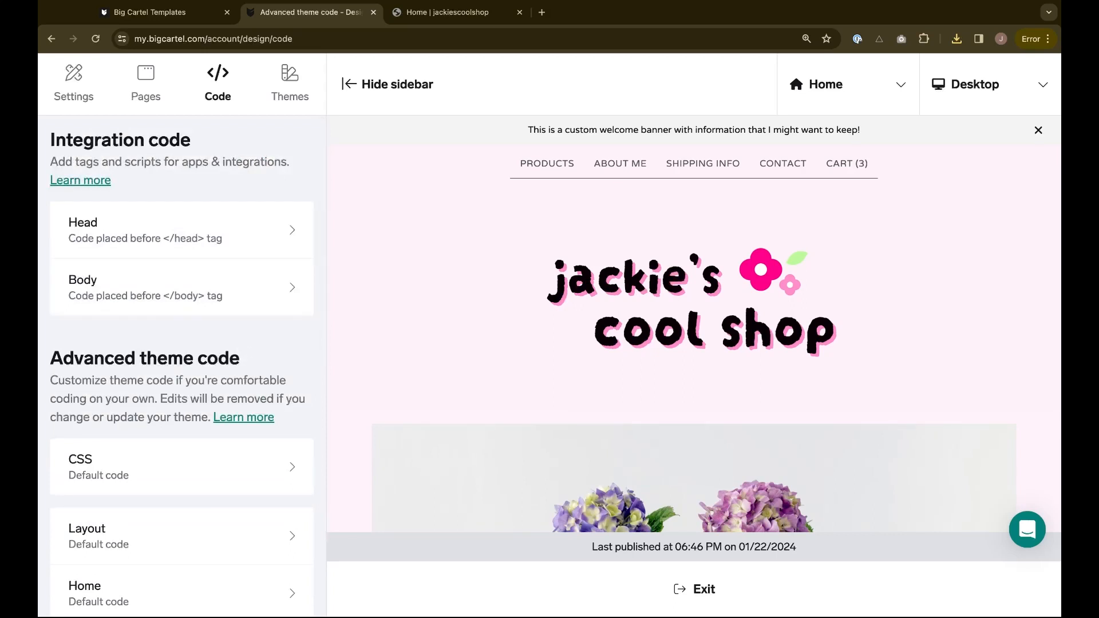
mouse_move(240, 333)
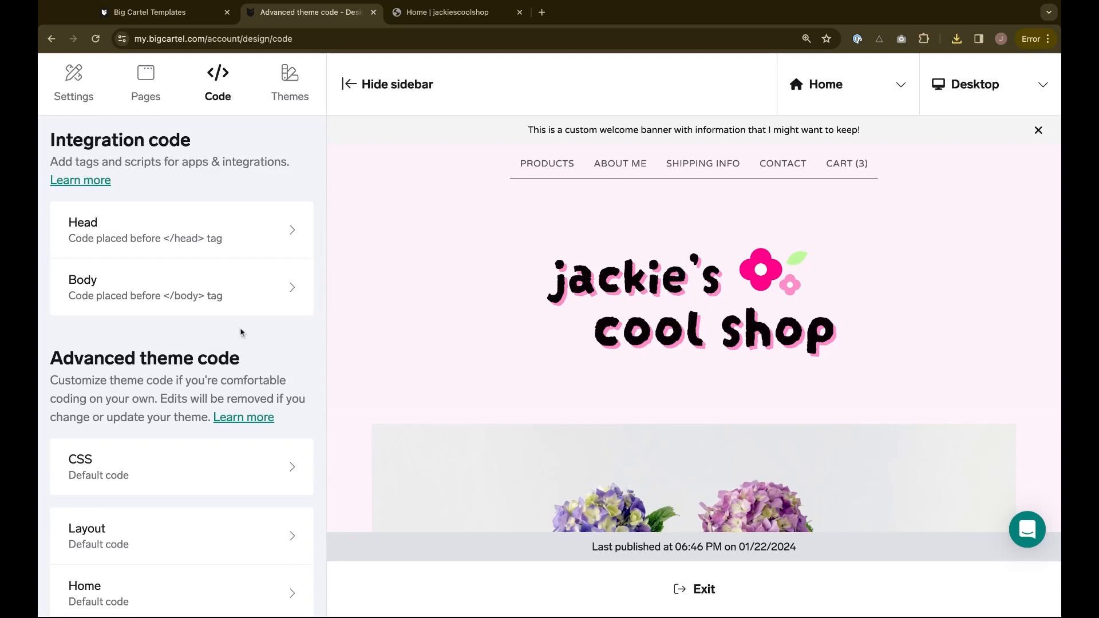
click(145, 82)
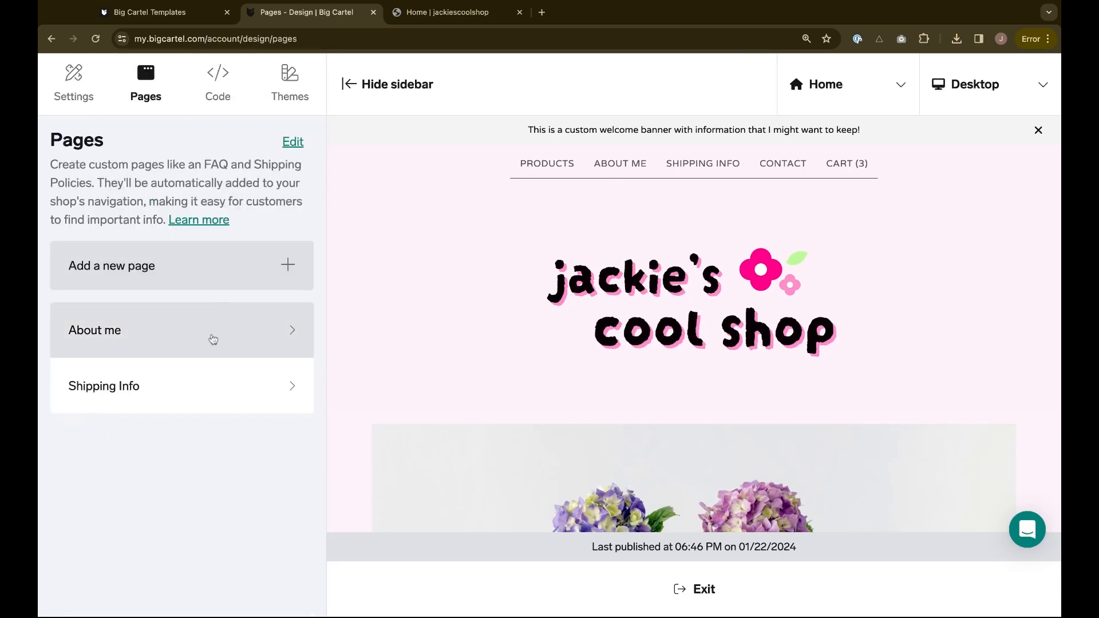
mouse_move(231, 403)
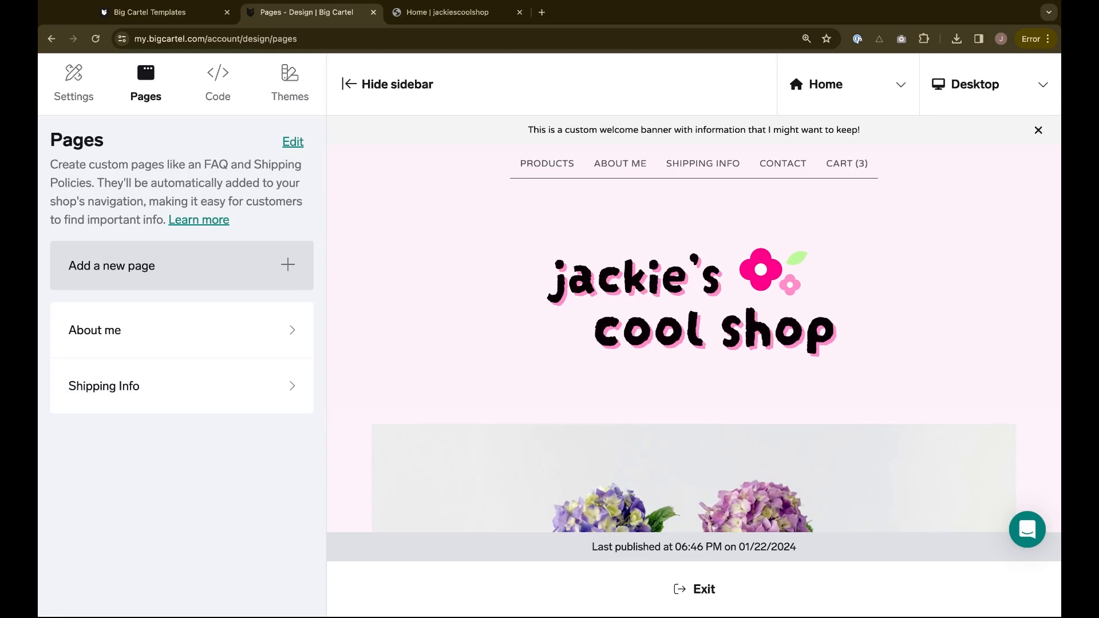
mouse_move(300, 176)
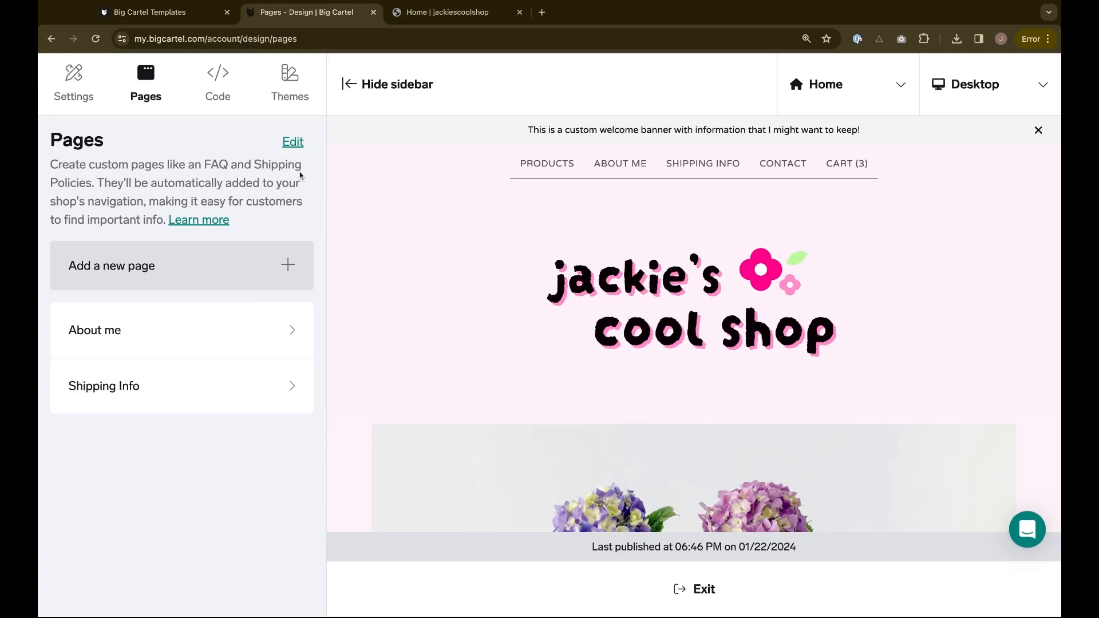
Show the themes list with Luna current and Cosmos available to switch to
click(288, 80)
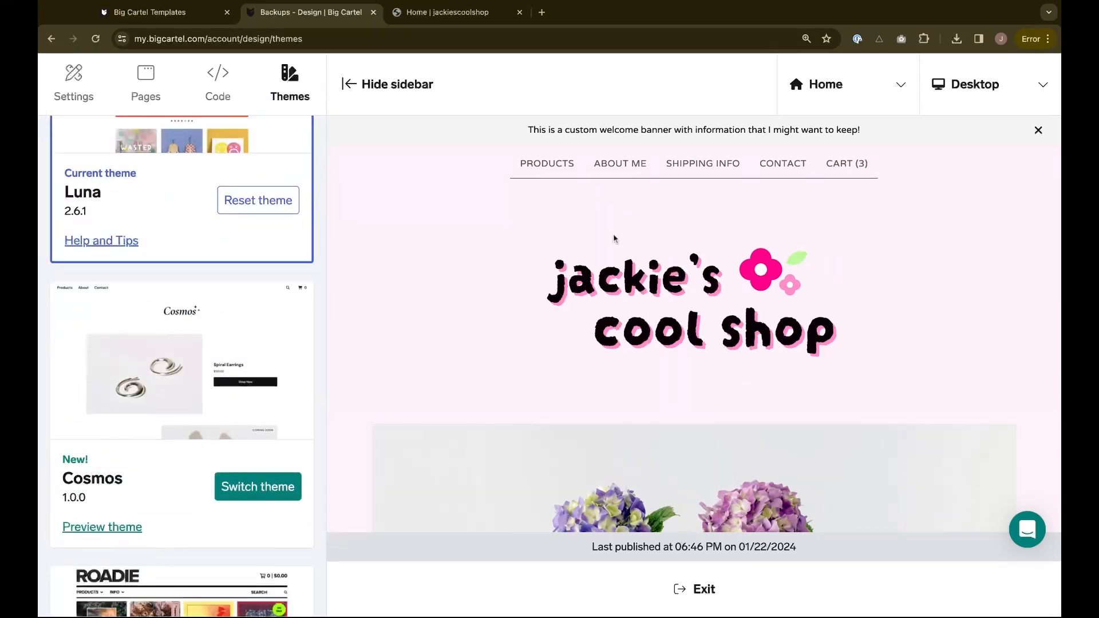
Switch the shop to the Cosmos theme and go to its design settings to re-add the logo
click(258, 486)
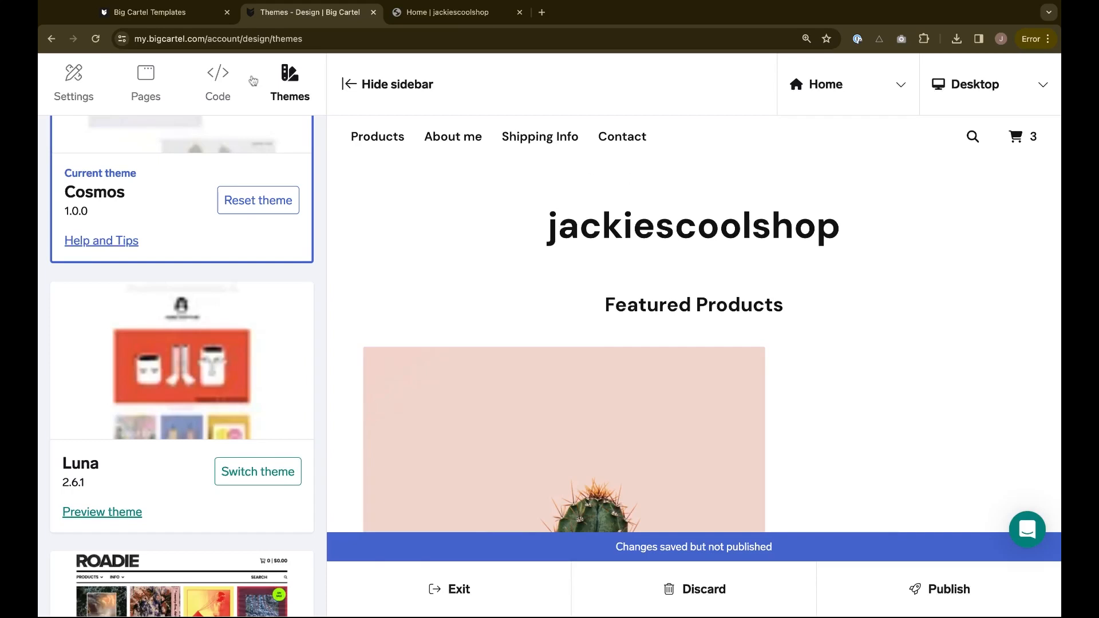
click(73, 80)
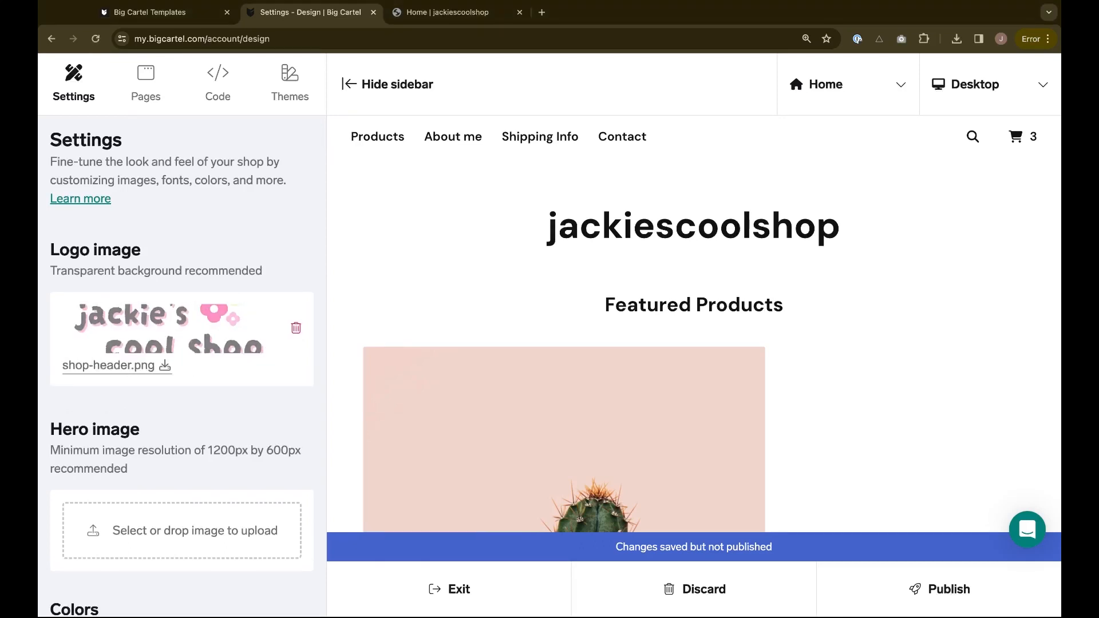
click(987, 83)
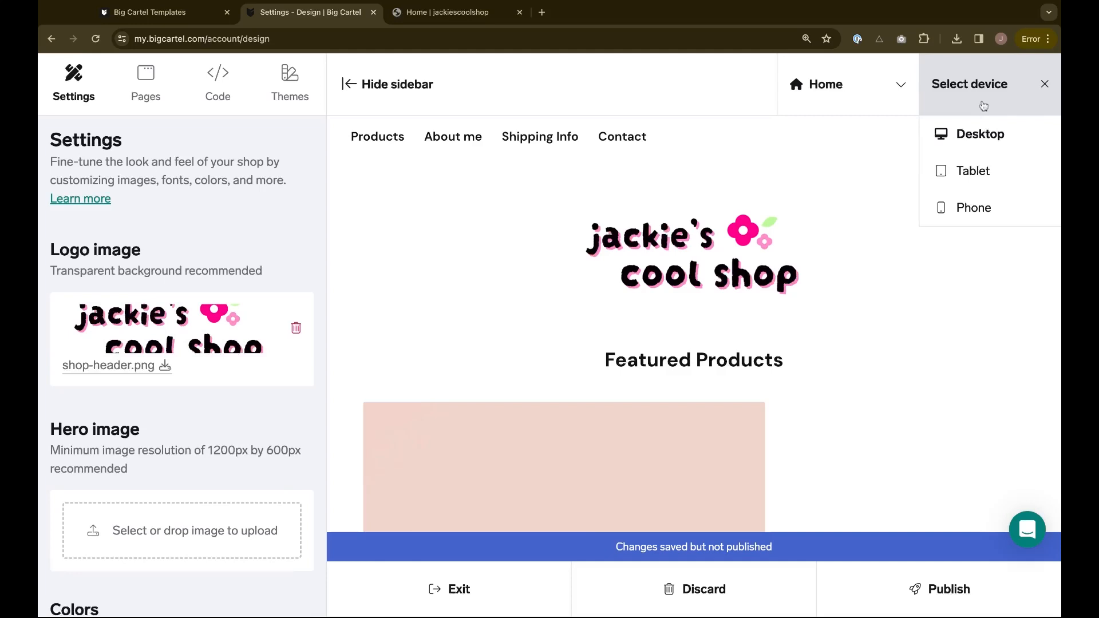
click(973, 170)
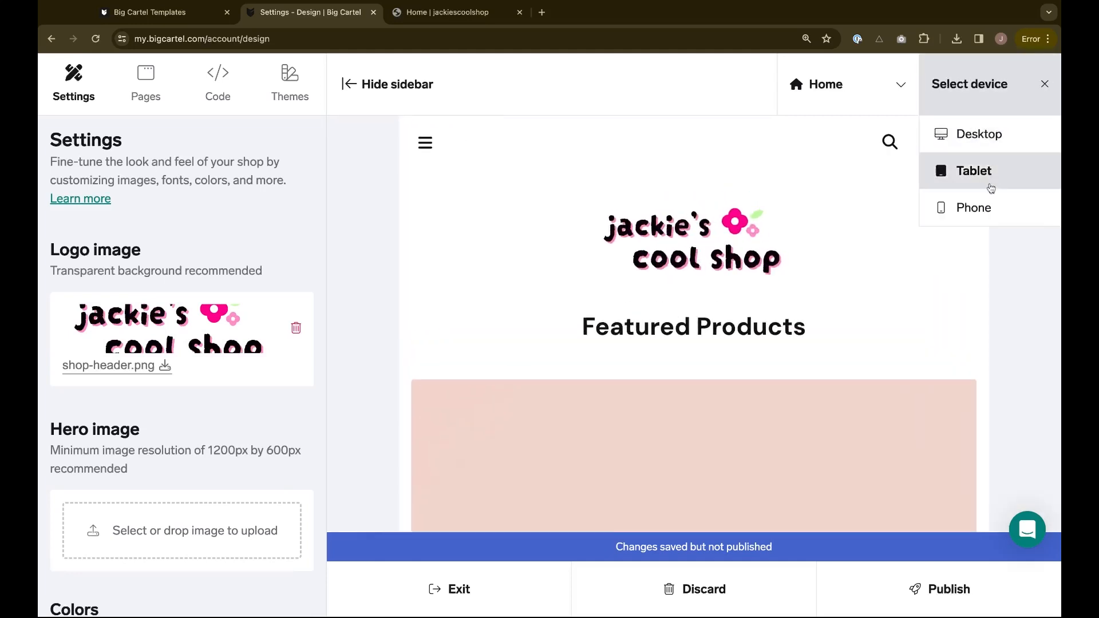
click(978, 134)
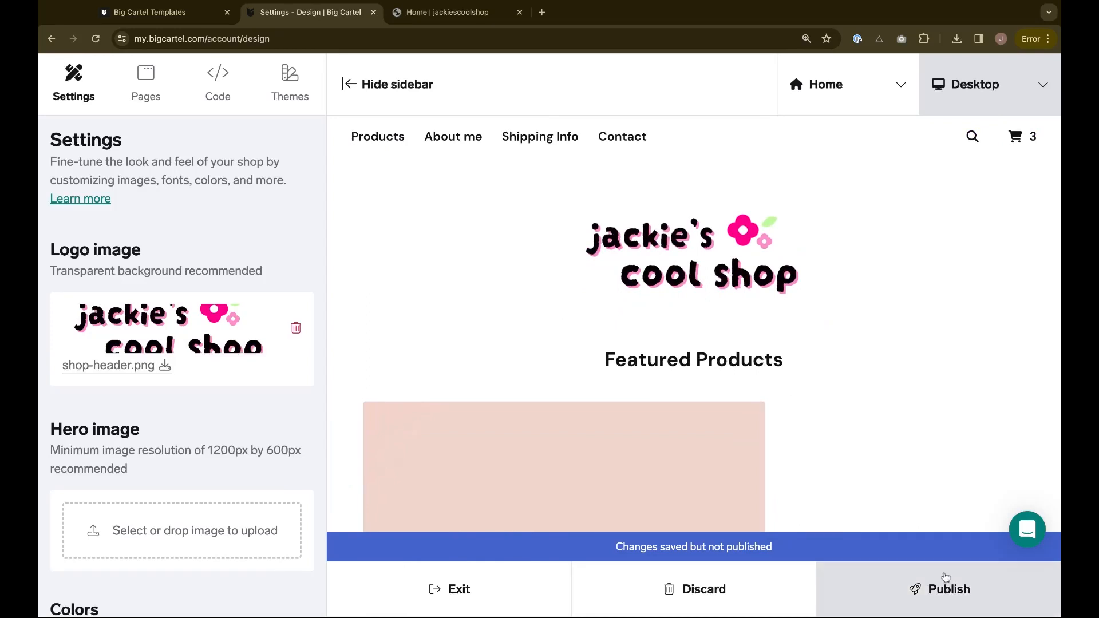
Publish the Cosmos theme with its logo and check it on the live jackiescoolshop storefront
click(948, 588)
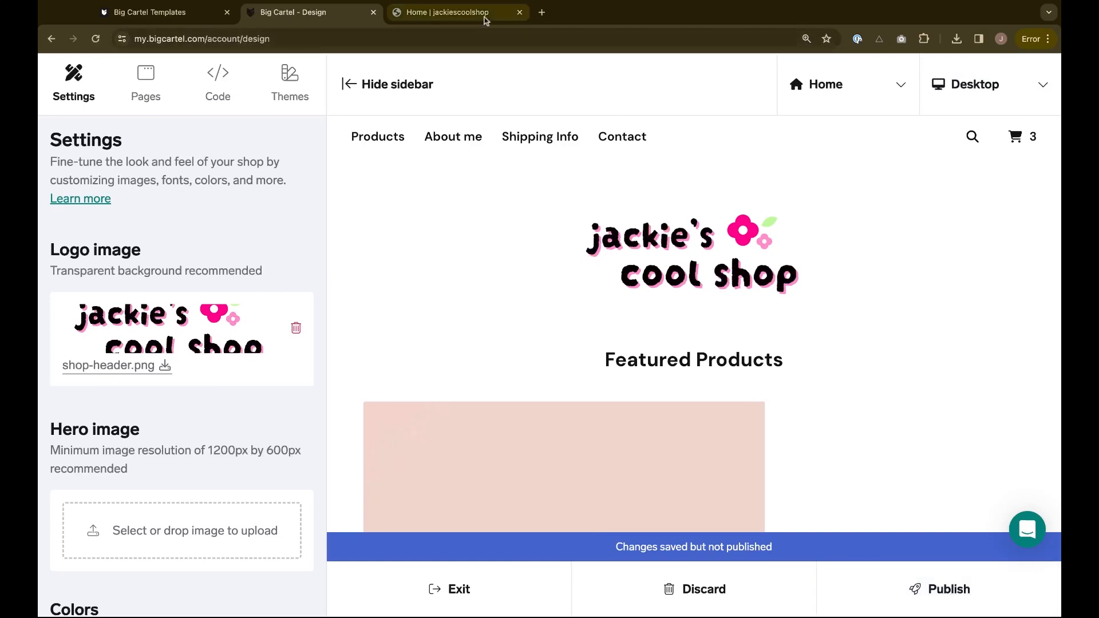
click(456, 11)
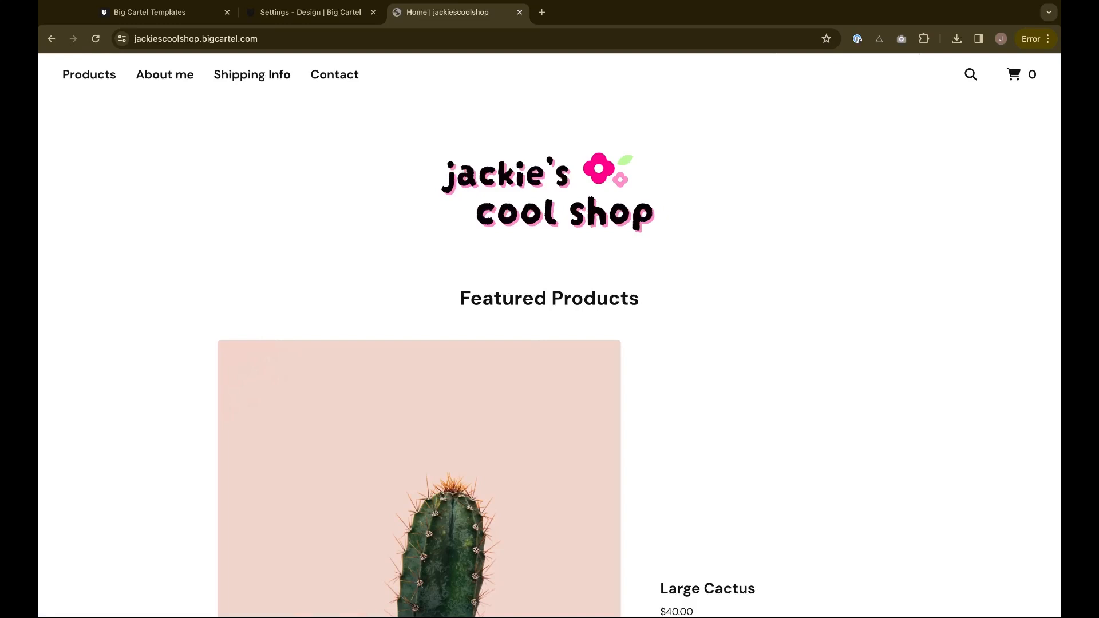
click(311, 11)
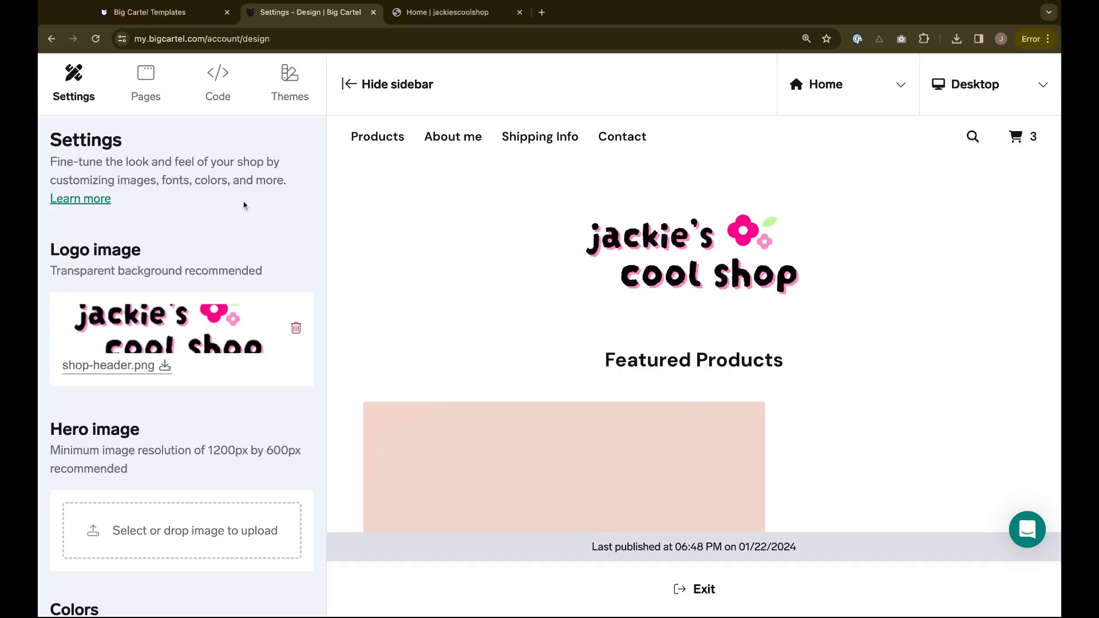
Reveal the theme backups and choose the Jan 22 at 4:27 PM Luna 2.6.1 backup to restore
click(288, 80)
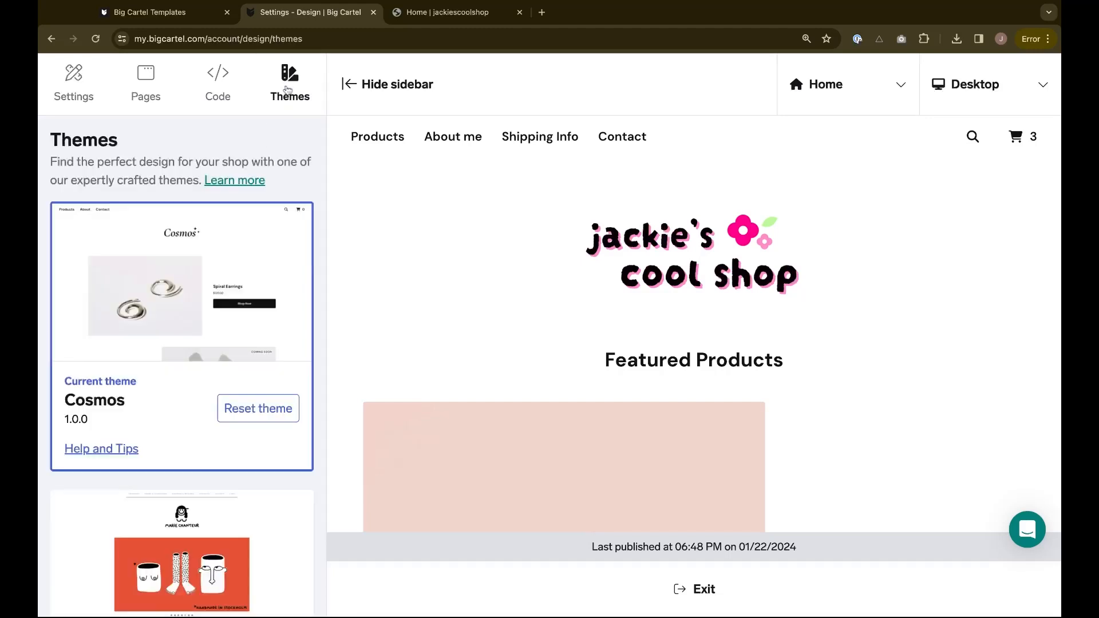
click(288, 80)
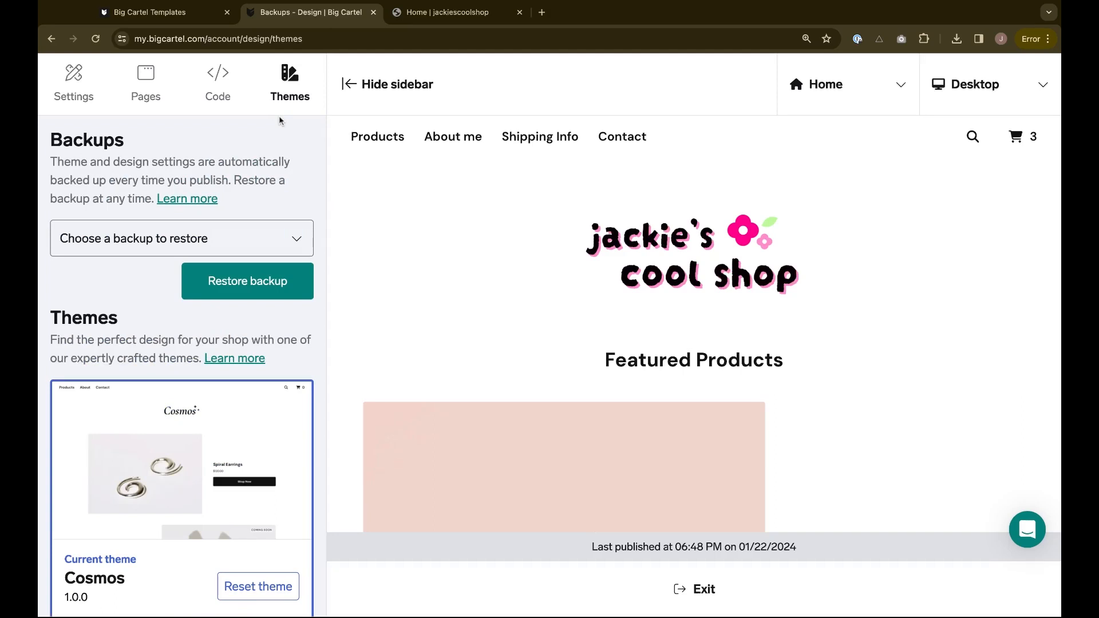
mouse_move(251, 245)
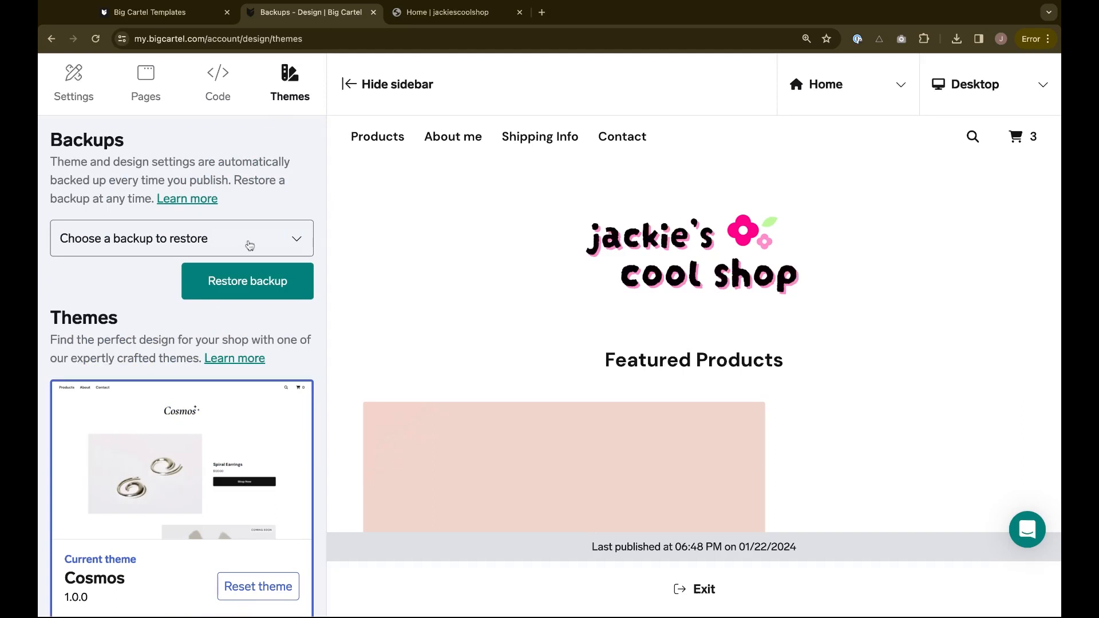
click(182, 238)
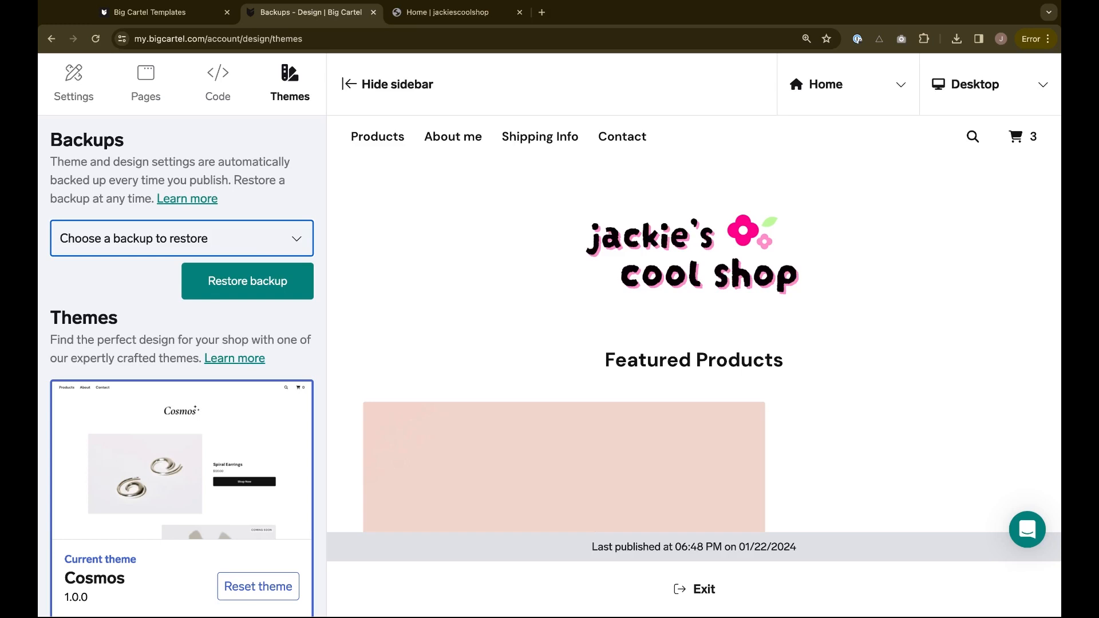
click(181, 238)
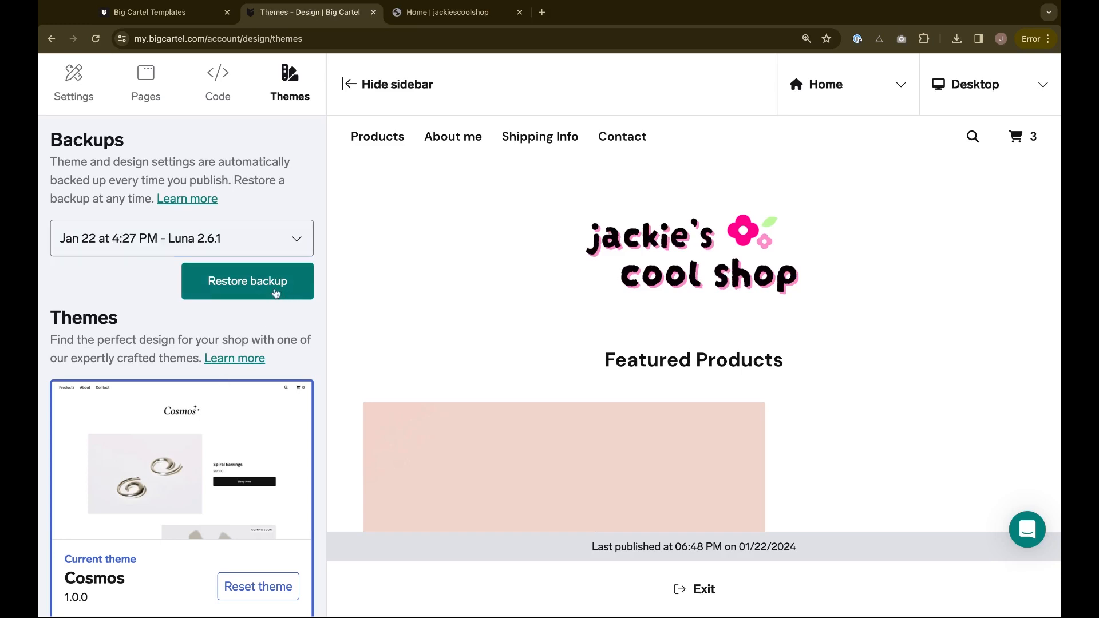
mouse_move(666, 281)
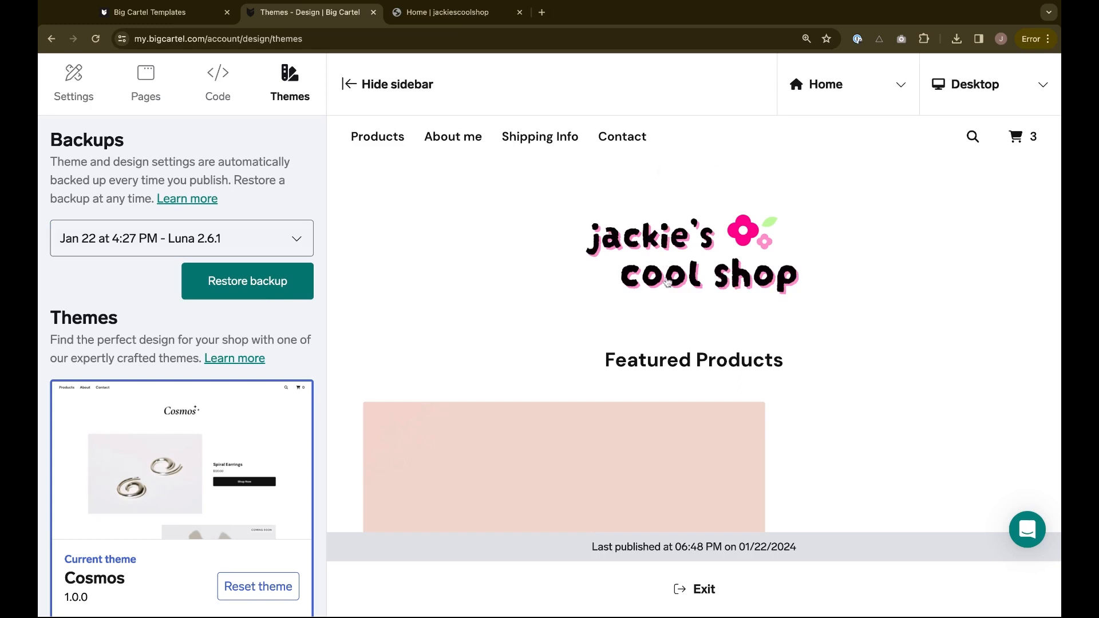